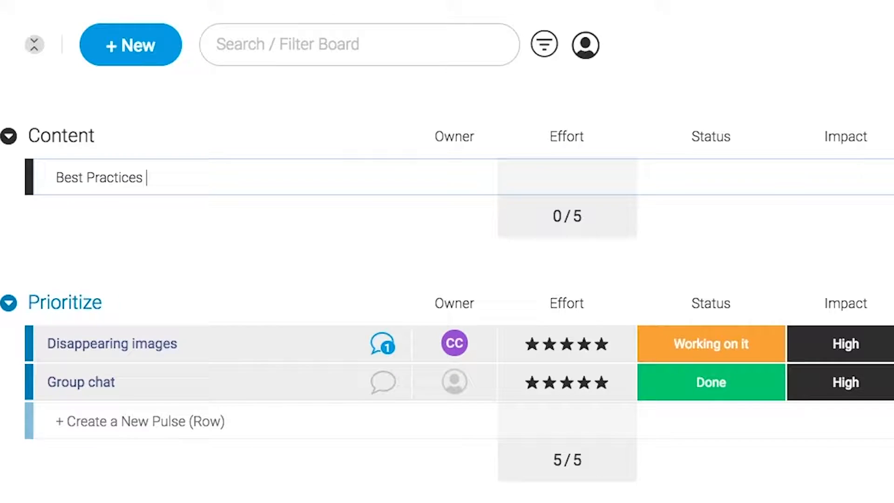
Step: Click two points in the Visual Studio window before editing the countdown loop
left_click(455, 176)
type(" blog")
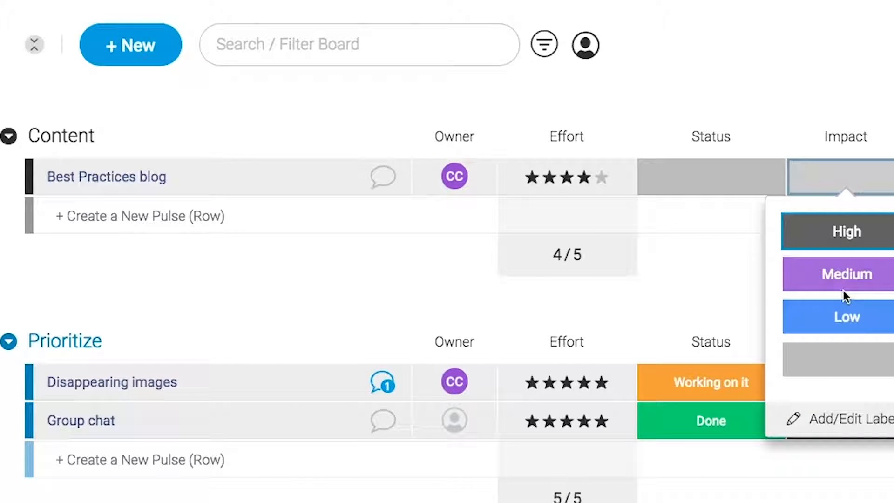
left_click(846, 274)
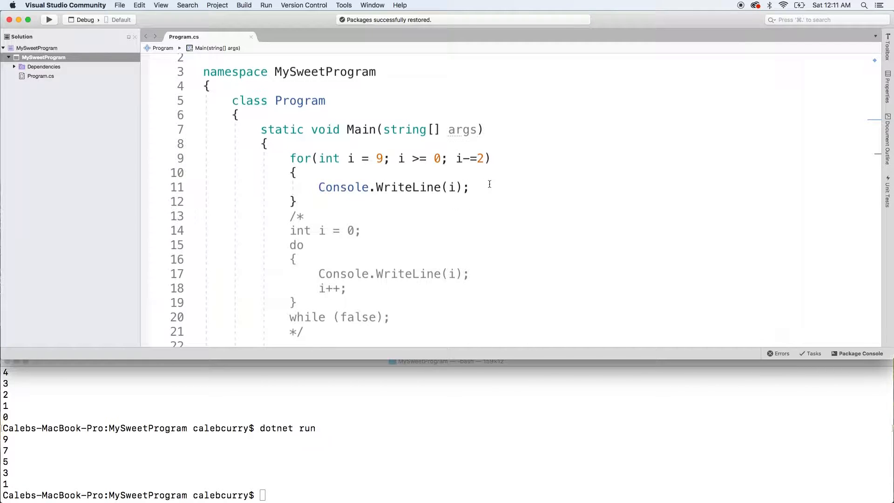
mouse_move(111, 366)
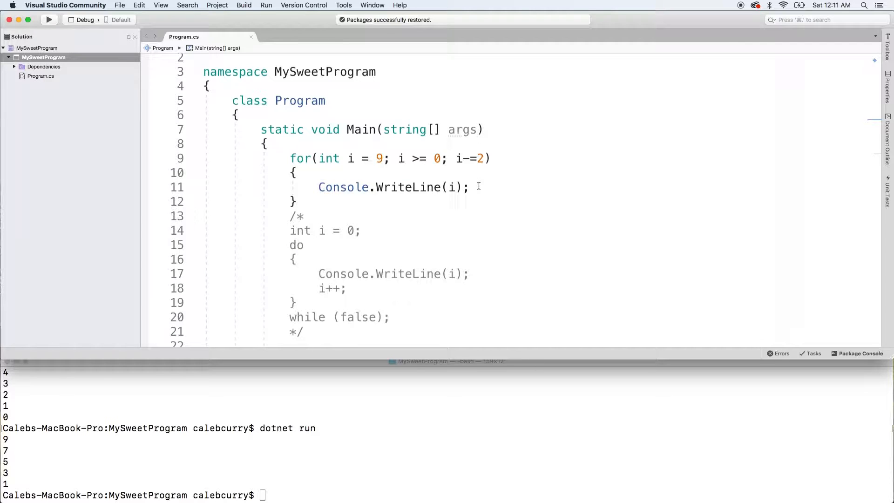
Step: Type if (i == 7) with Console.WriteLine("We found 7!") beneath the loop's print
type("if(")
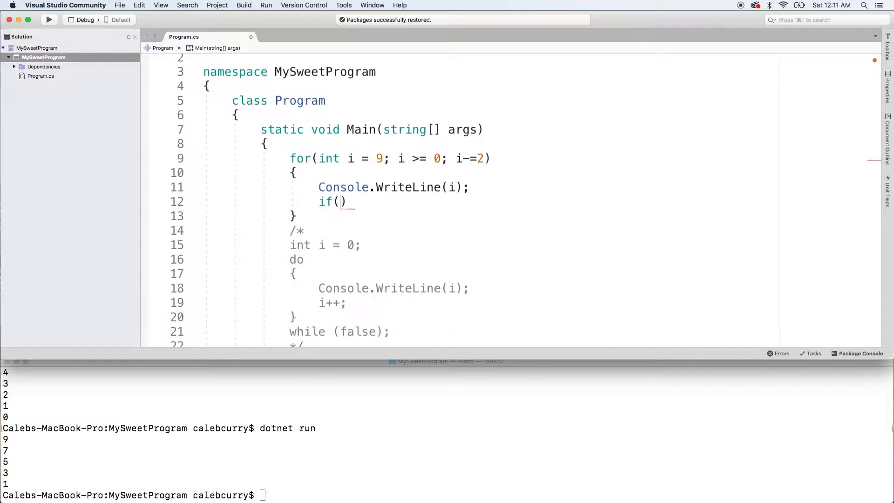
type("i == 7")
type("{")
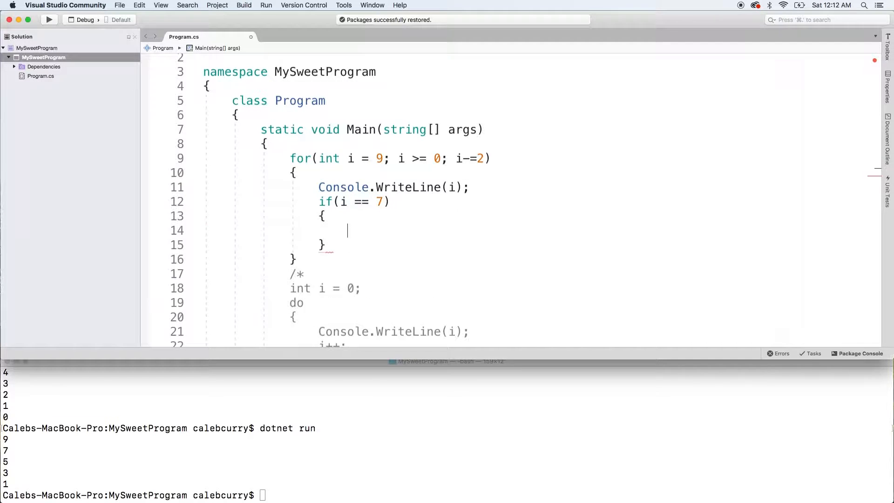
type("Console.WriteLine();")
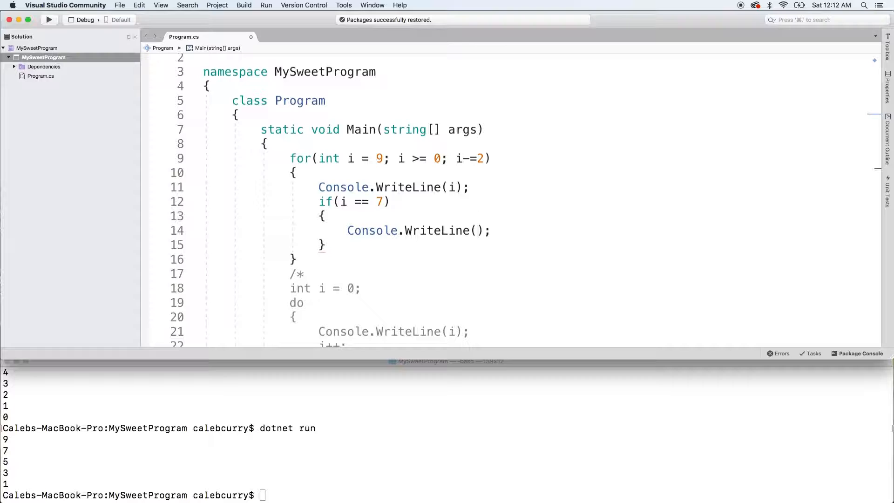
type("\"W")
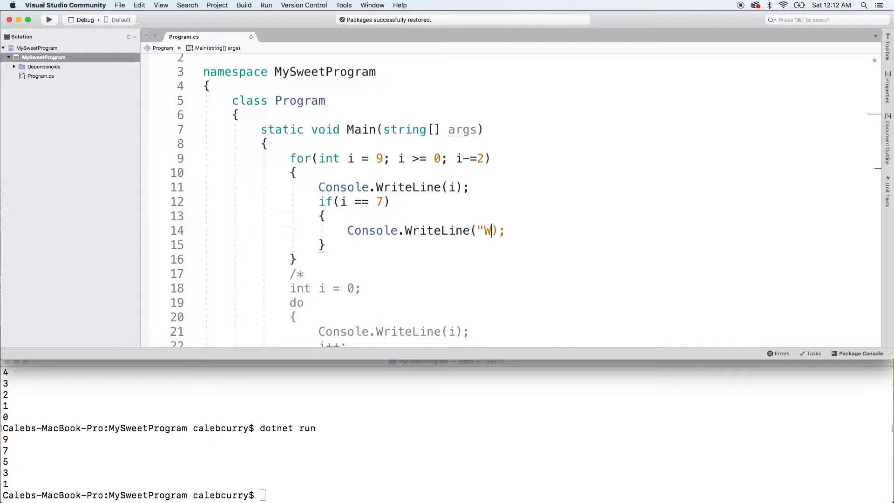
type("e found 7!")
left_click(447, 496)
type("dotnet run")
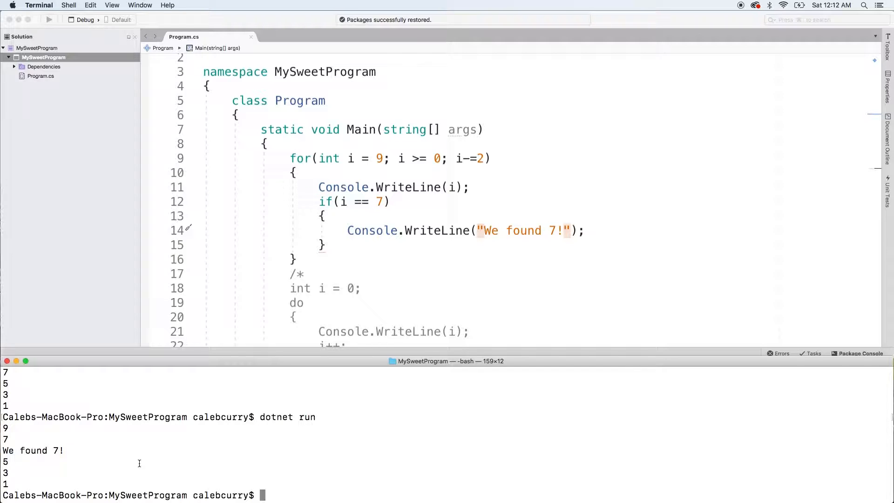
mouse_move(207, 79)
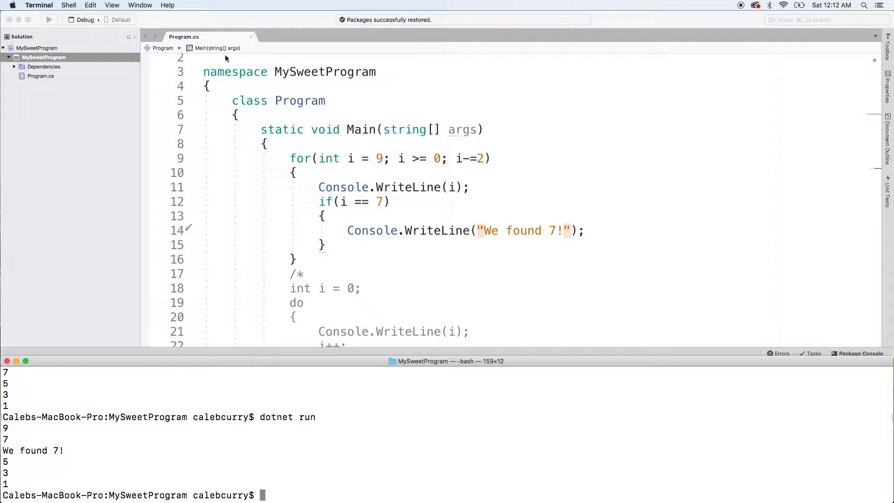
mouse_move(326, 195)
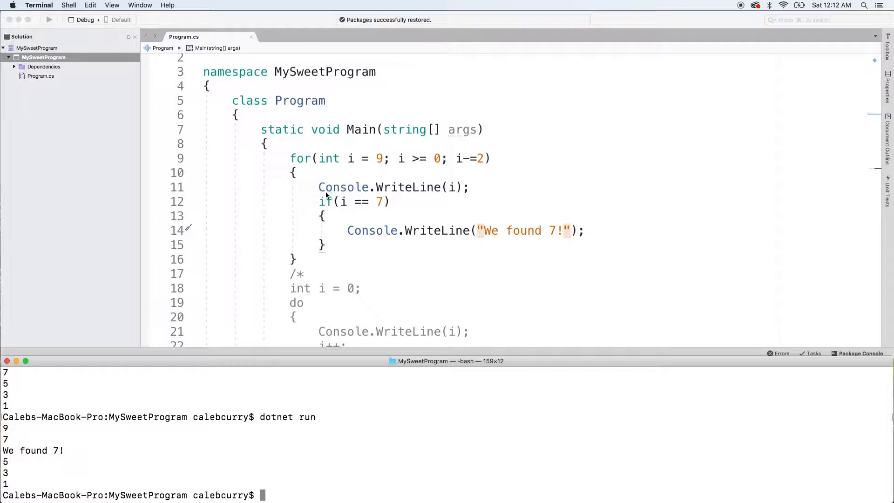
mouse_move(302, 261)
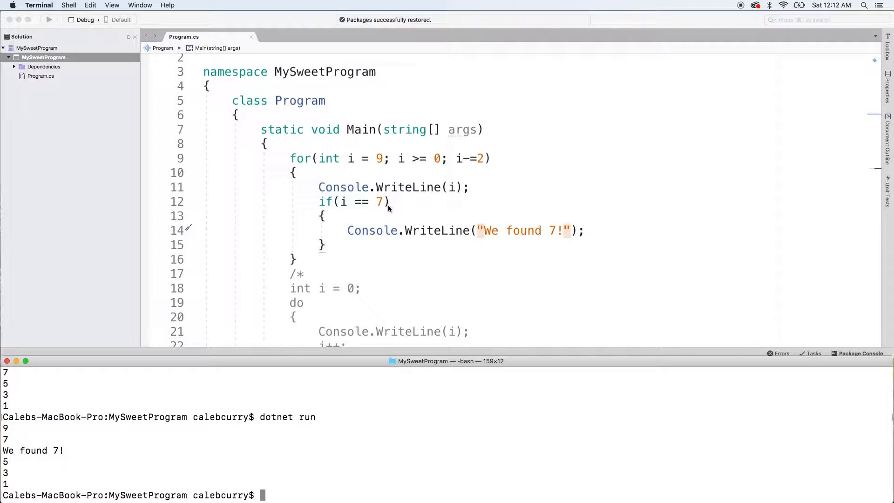
mouse_move(277, 157)
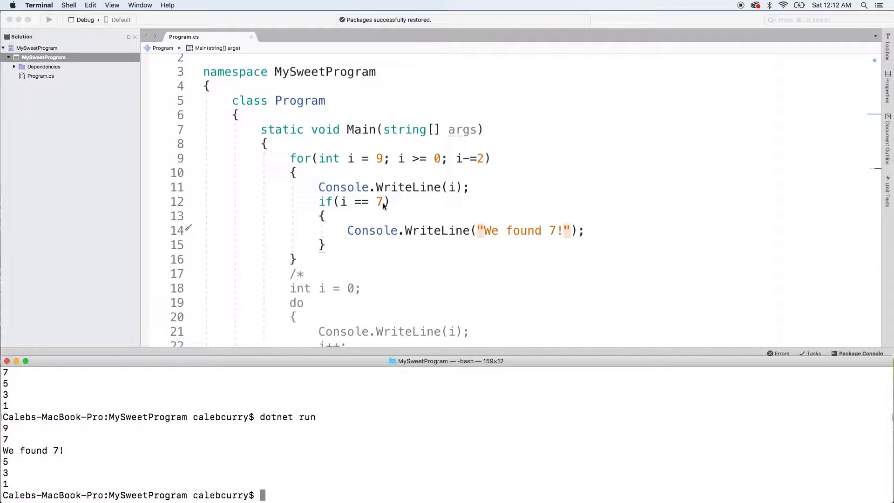
mouse_move(608, 238)
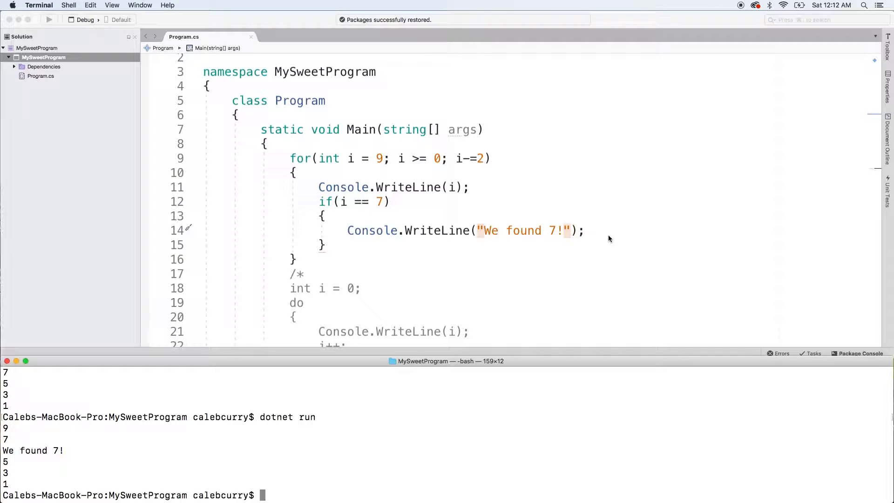
mouse_move(236, 393)
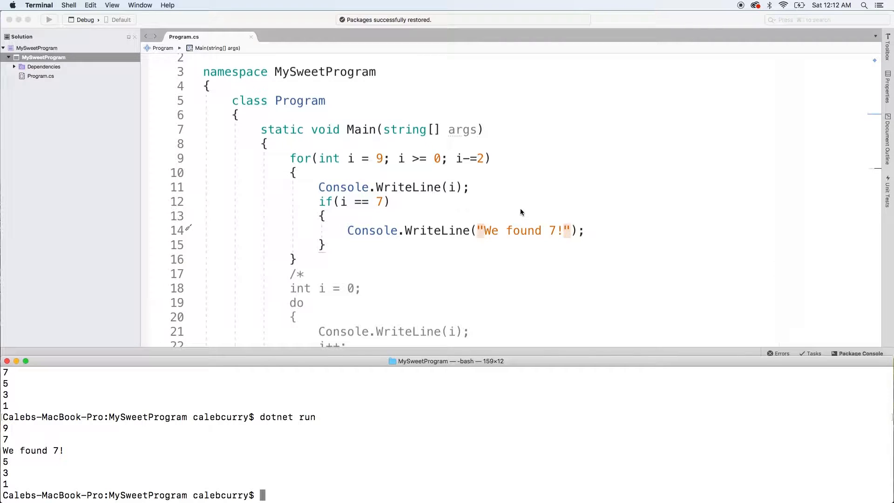
mouse_move(534, 216)
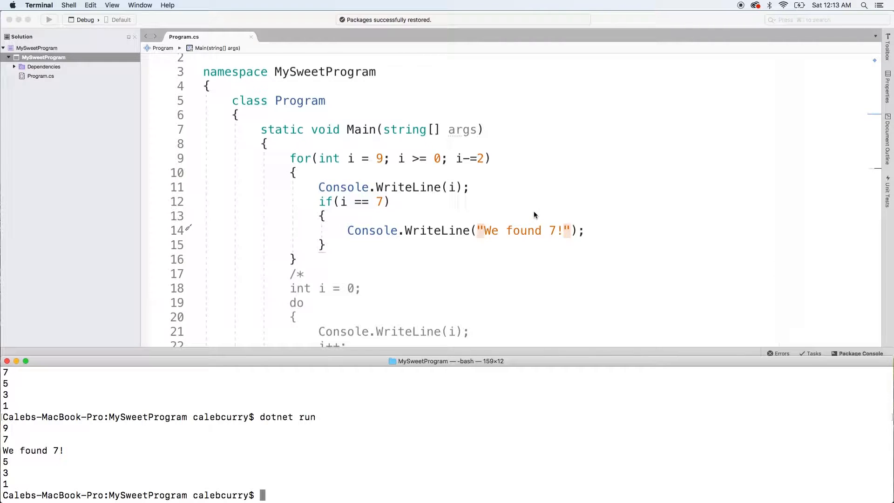
mouse_move(425, 211)
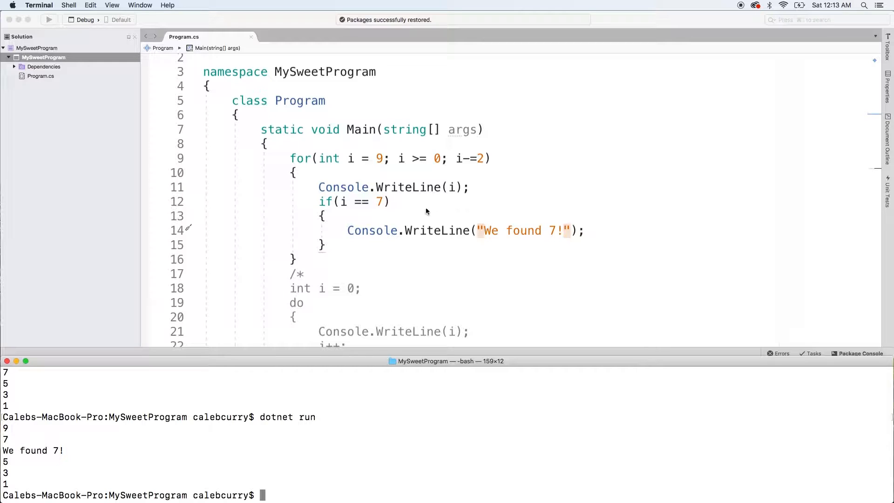
mouse_move(430, 206)
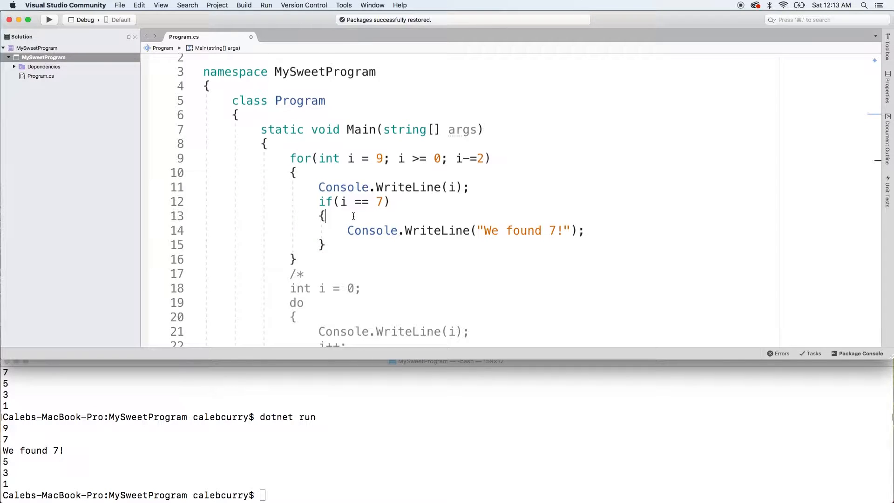
Step: Wrap the "We found 7!" Console.WriteLine in a nested if (logging == true)
type("if()")
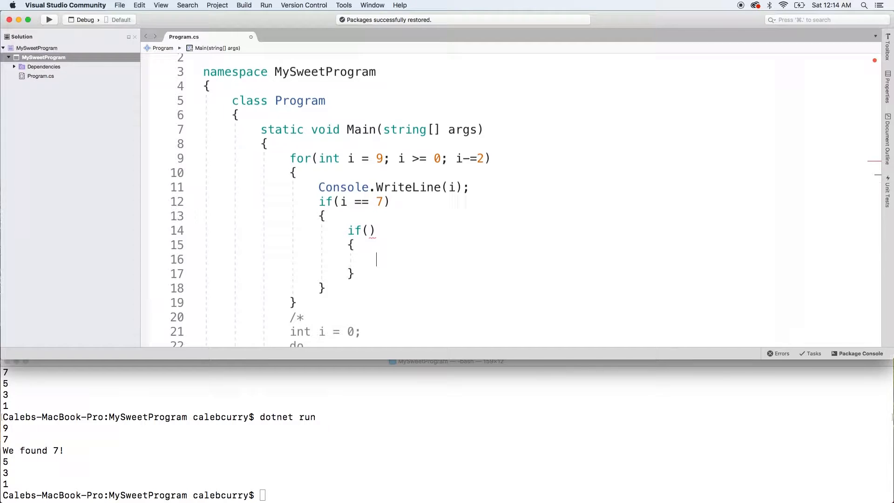
type("Console.WriteLine(\"We found 7!\");")
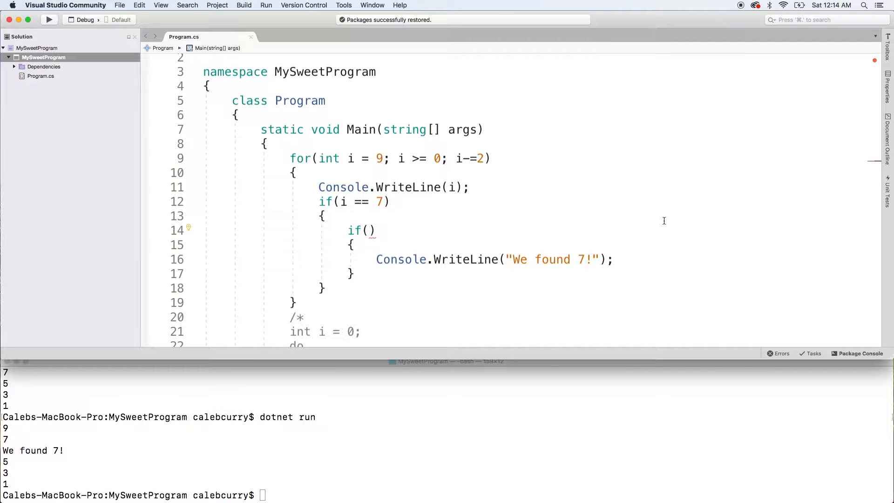
type("logging =")
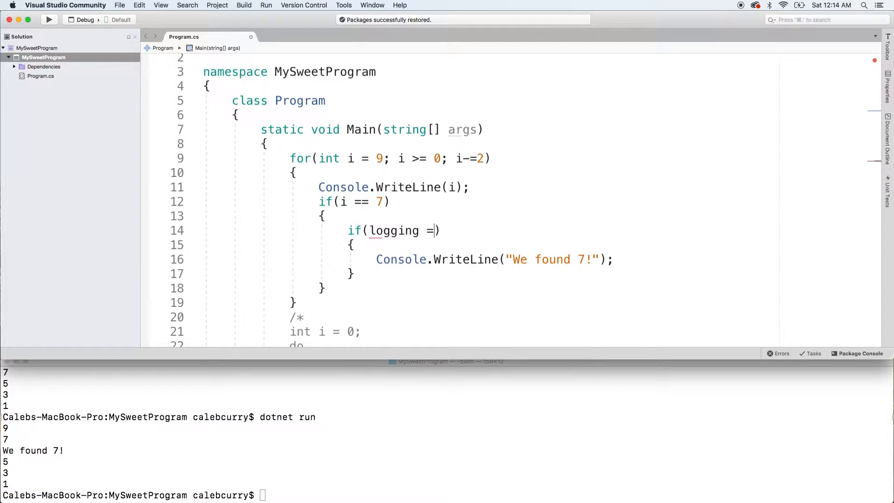
type("= true")
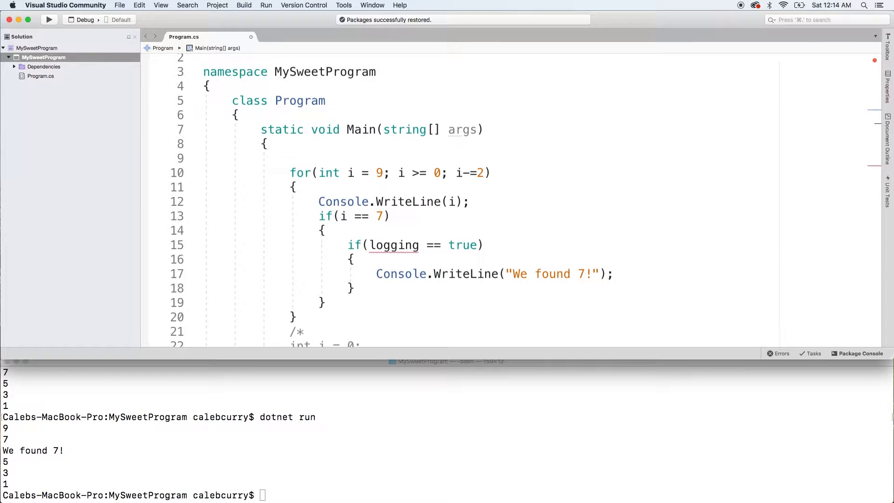
Step: Type 'bool logging = true;' on the blank line above the for loop
type("bool")
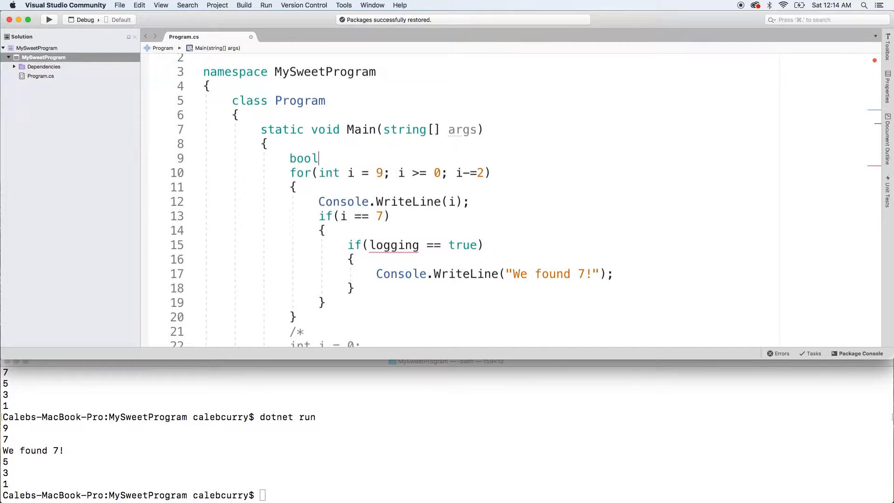
type("logging =")
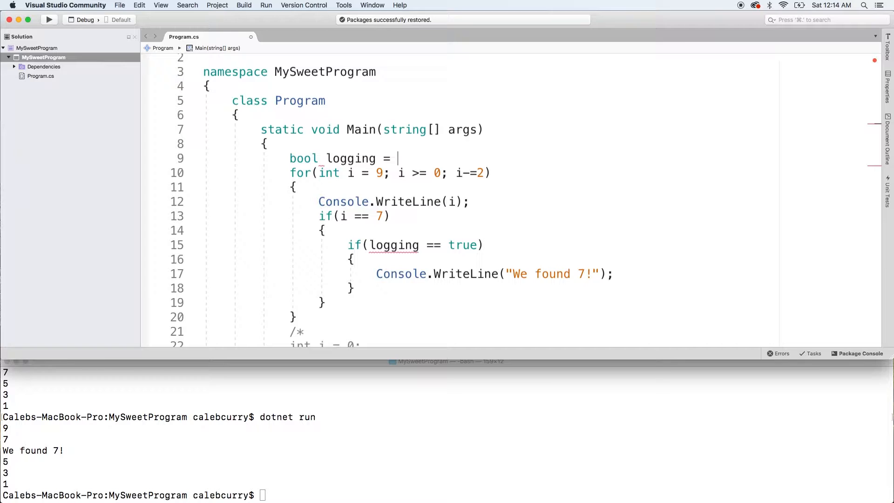
type("true;")
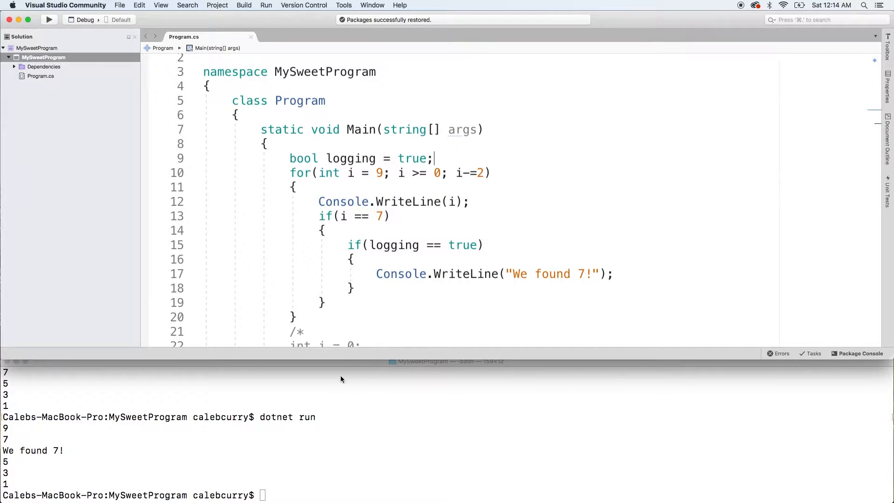